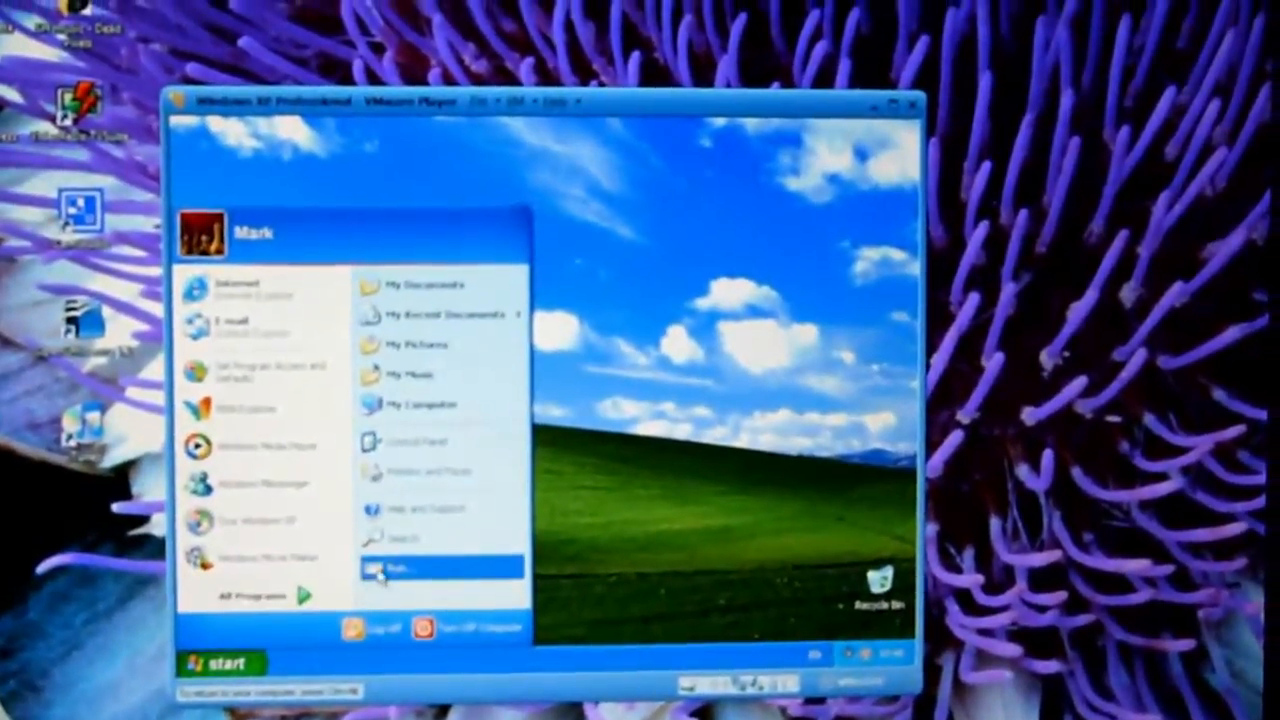
Launch dxdiag from the Start menu's Run box to show the System information page
{"action": "left_click", "coordinate": [410, 568]}
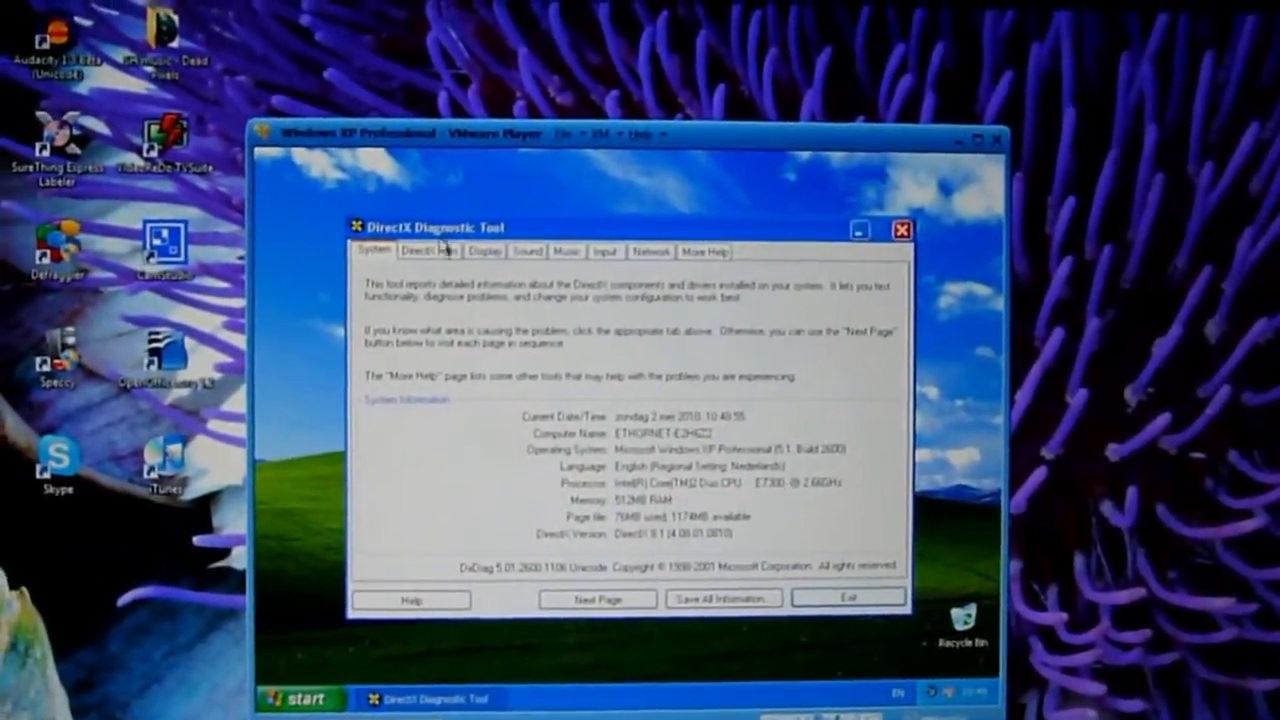
Review the DirectX Files list to its end, confirming no problems found
{"action": "left_click", "coordinate": [430, 248]}
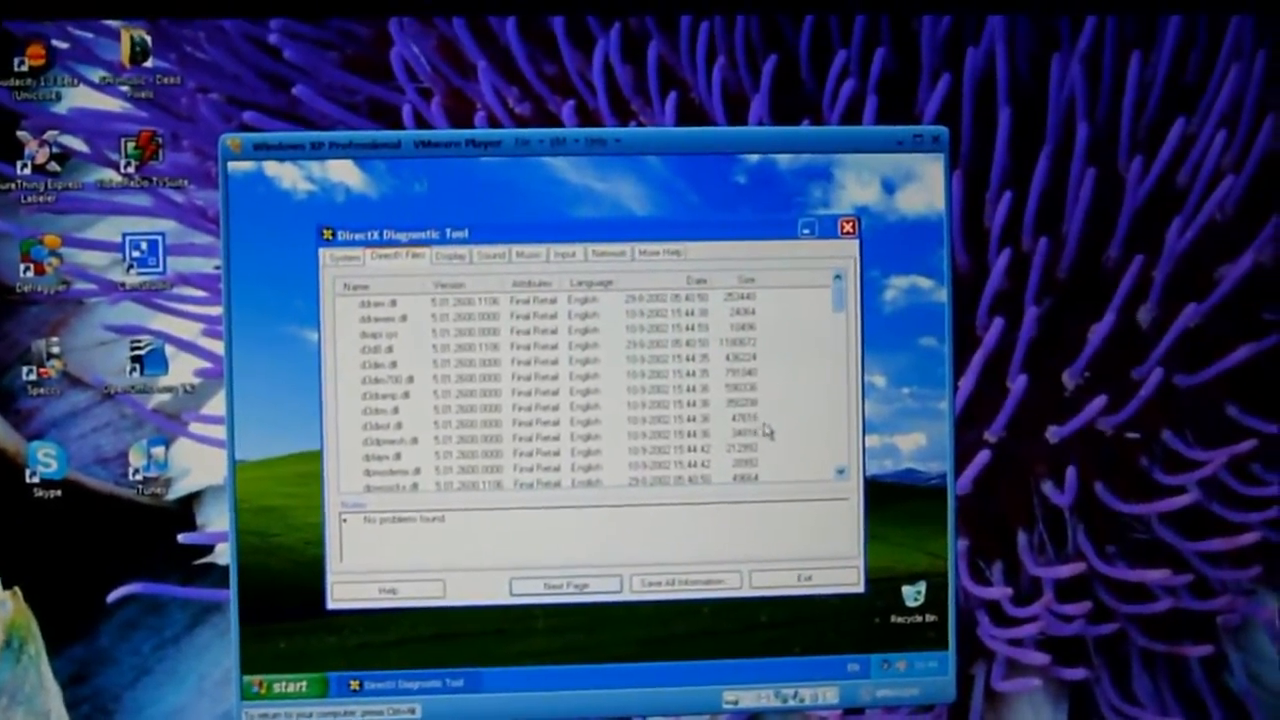
{"action": "scroll", "scroll_direction": "down", "scroll_amount": 3}
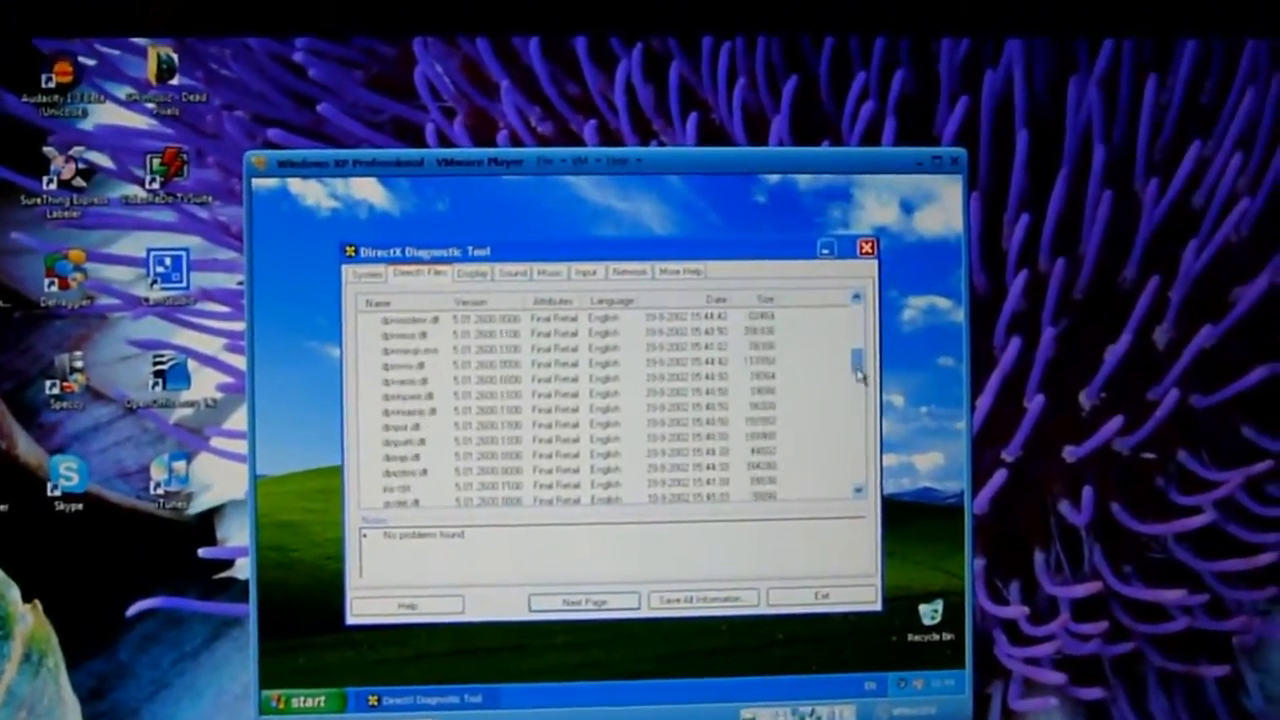
{"action": "scroll", "scroll_direction": "down", "scroll_amount": 3}
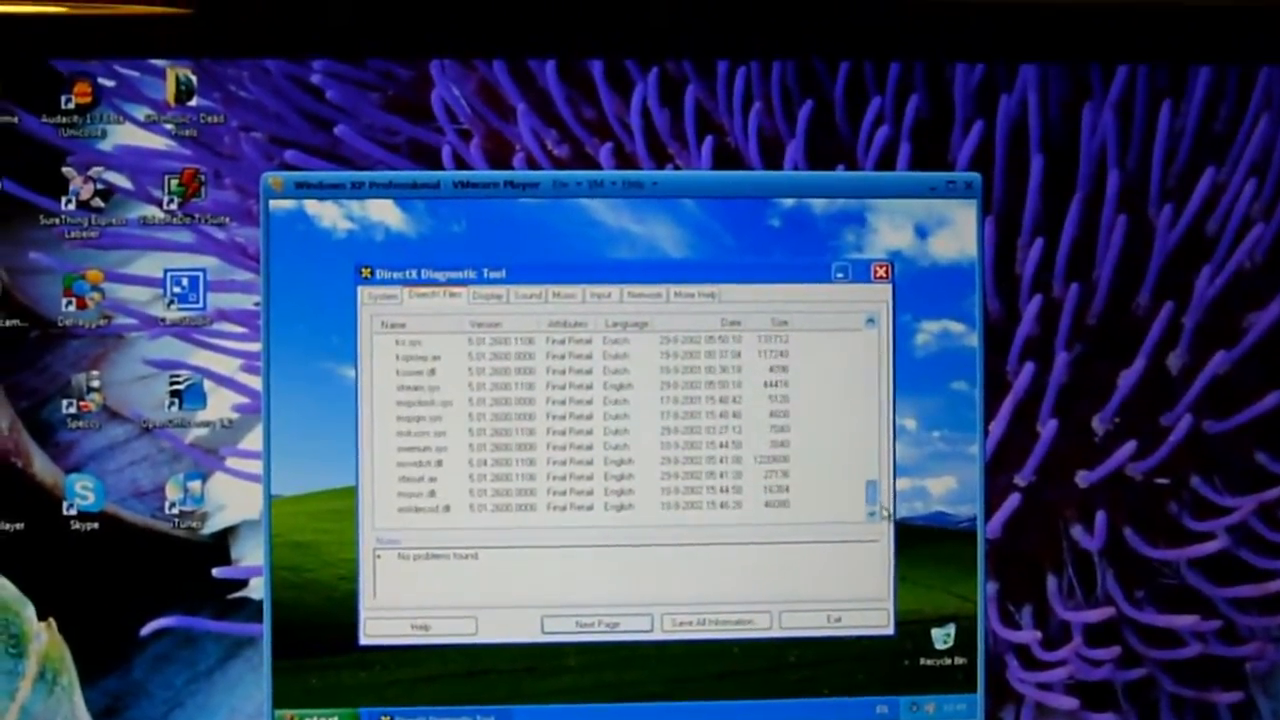
Run Test DirectDraw on the VMware SVGA II display, confirming each prompt until all tests report successful
{"action": "left_click", "coordinate": [470, 308]}
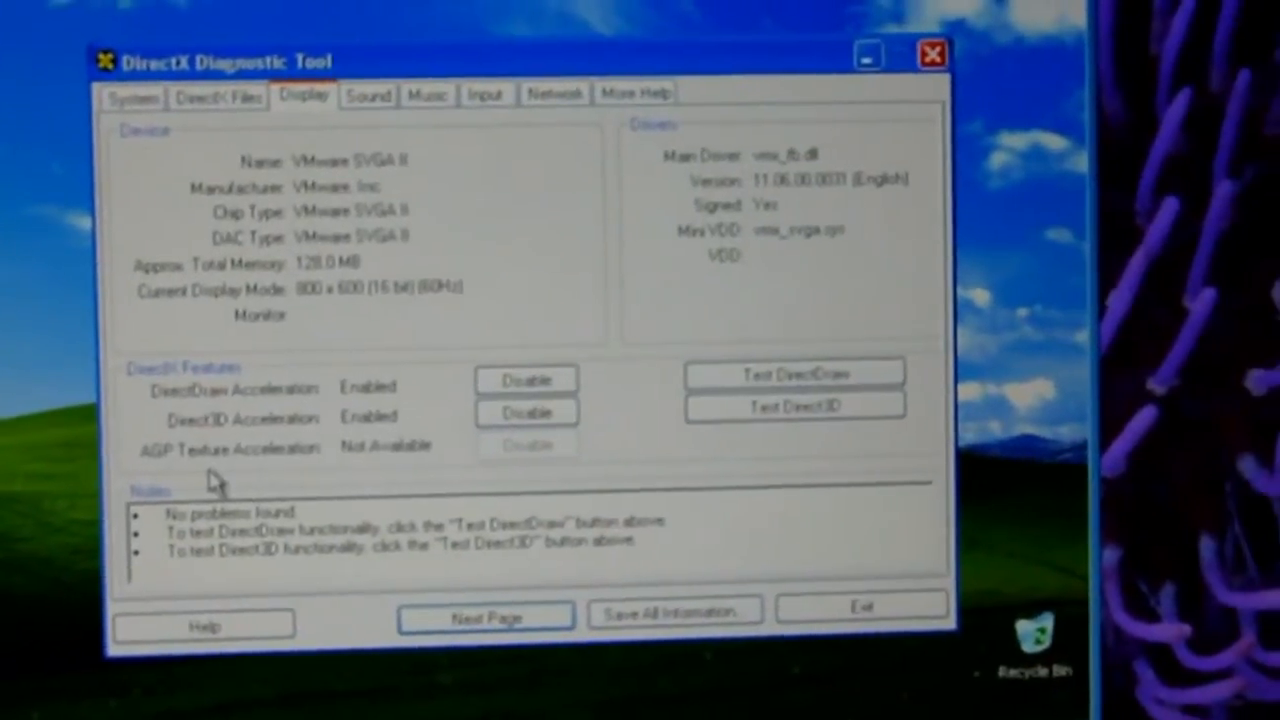
{"action": "left_click", "coordinate": [792, 374]}
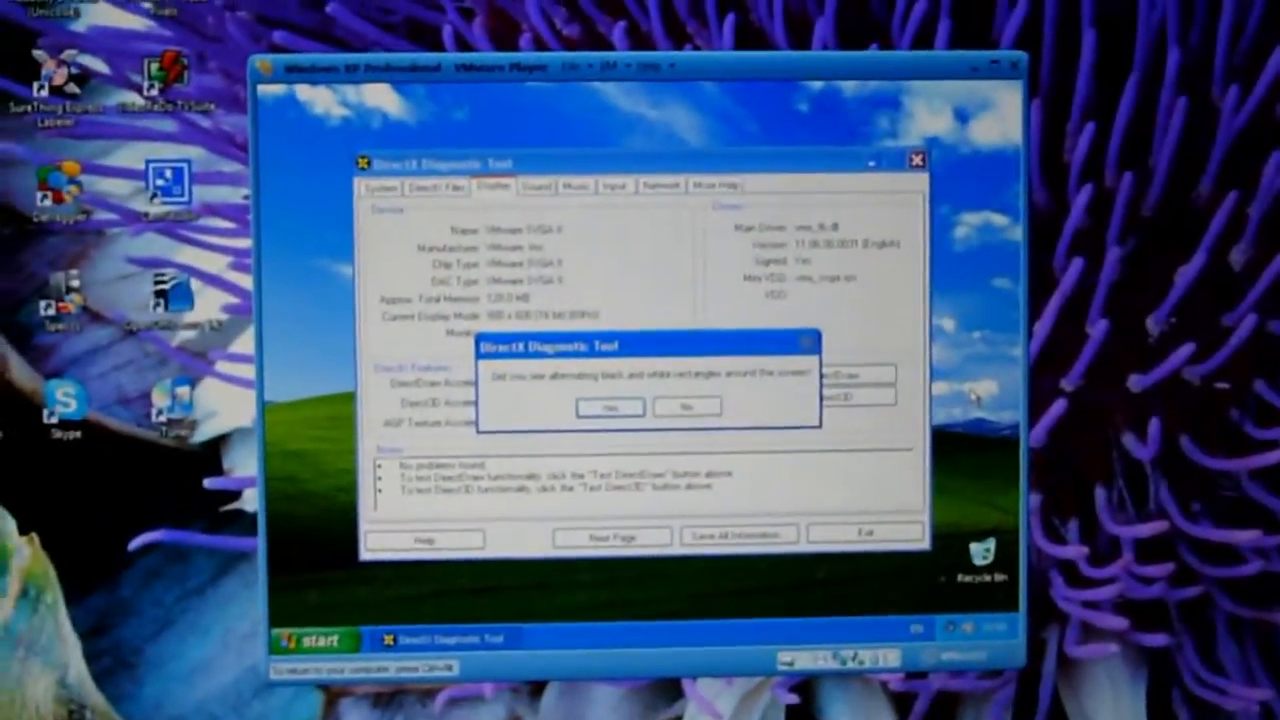
{"action": "left_click", "coordinate": [608, 406]}
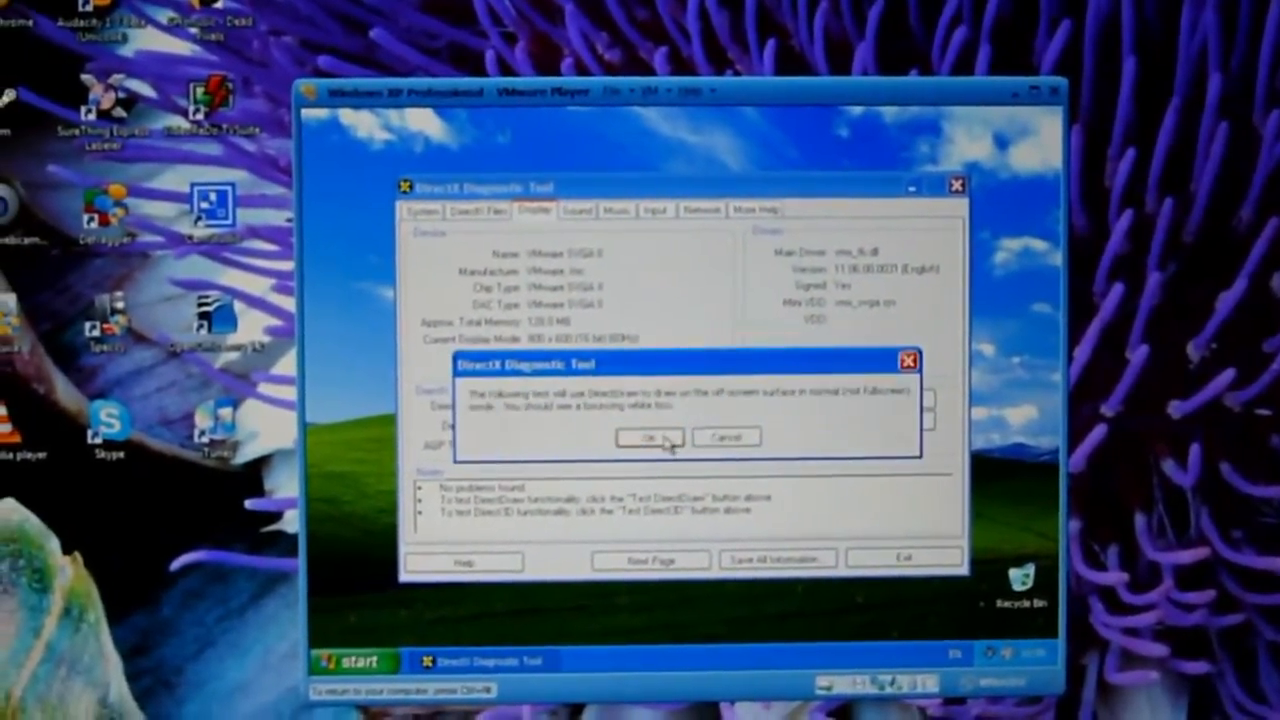
{"action": "left_click", "coordinate": [650, 436]}
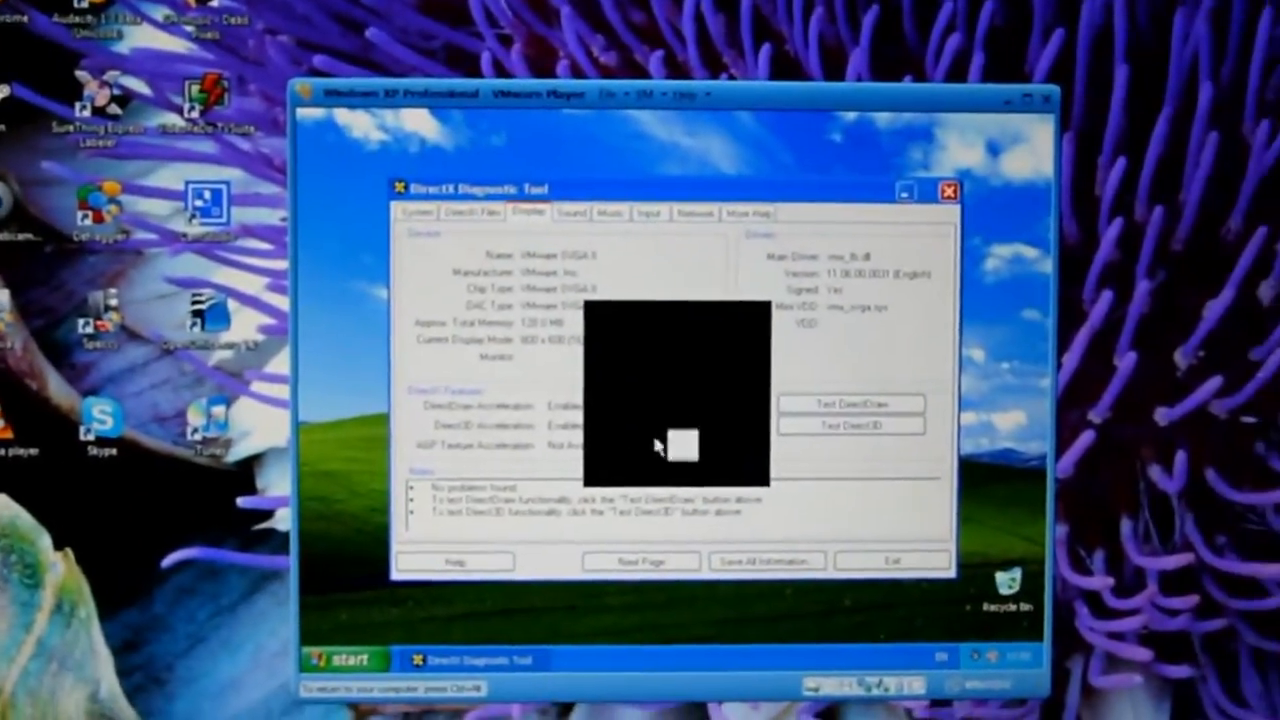
{"action": "left_click", "coordinate": [680, 444]}
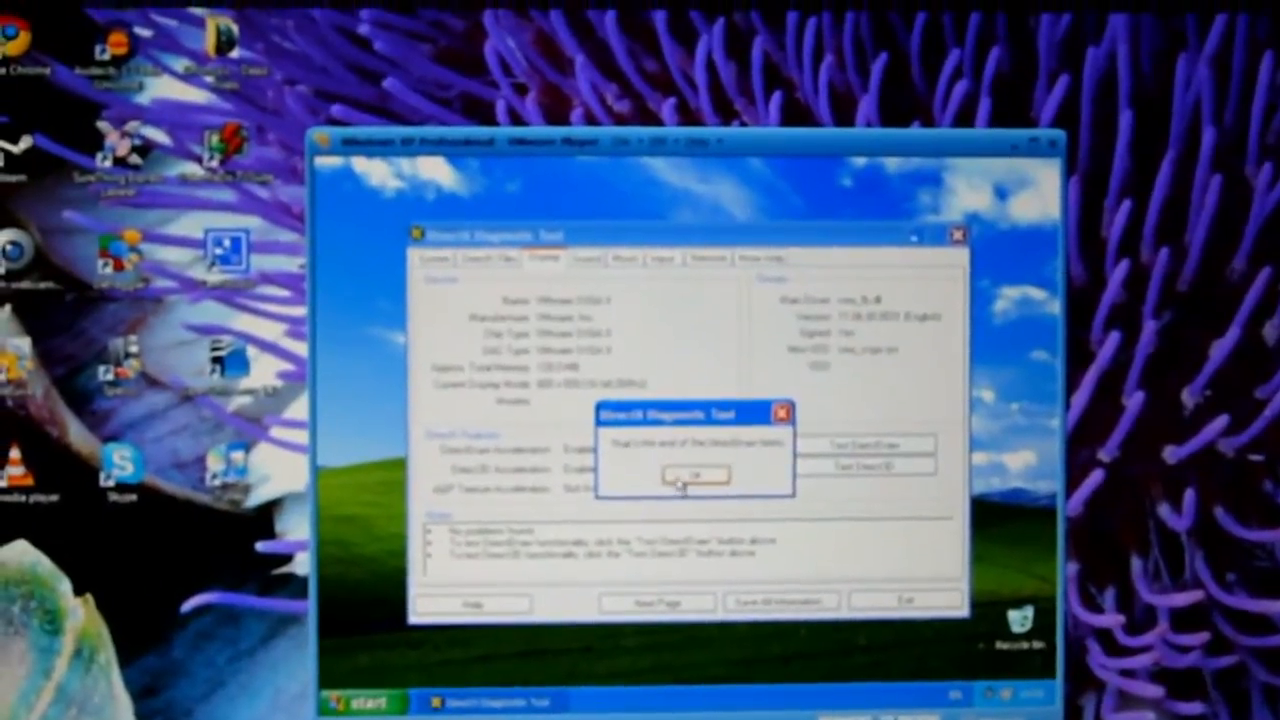
{"action": "left_click", "coordinate": [696, 472]}
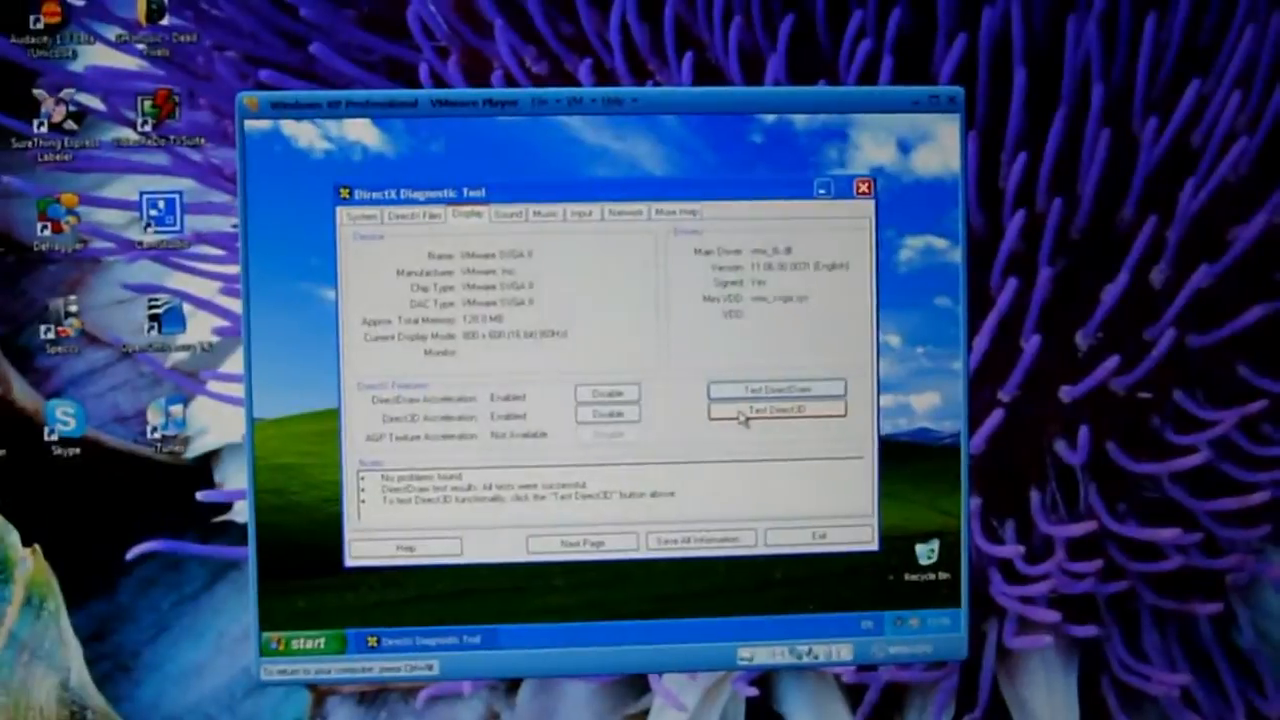
Run Test Direct3D, confirming the spinning DirectX cube was seen and continuing to the hardware-accelerated Direct3D 8 test
{"action": "left_click", "coordinate": [776, 412]}
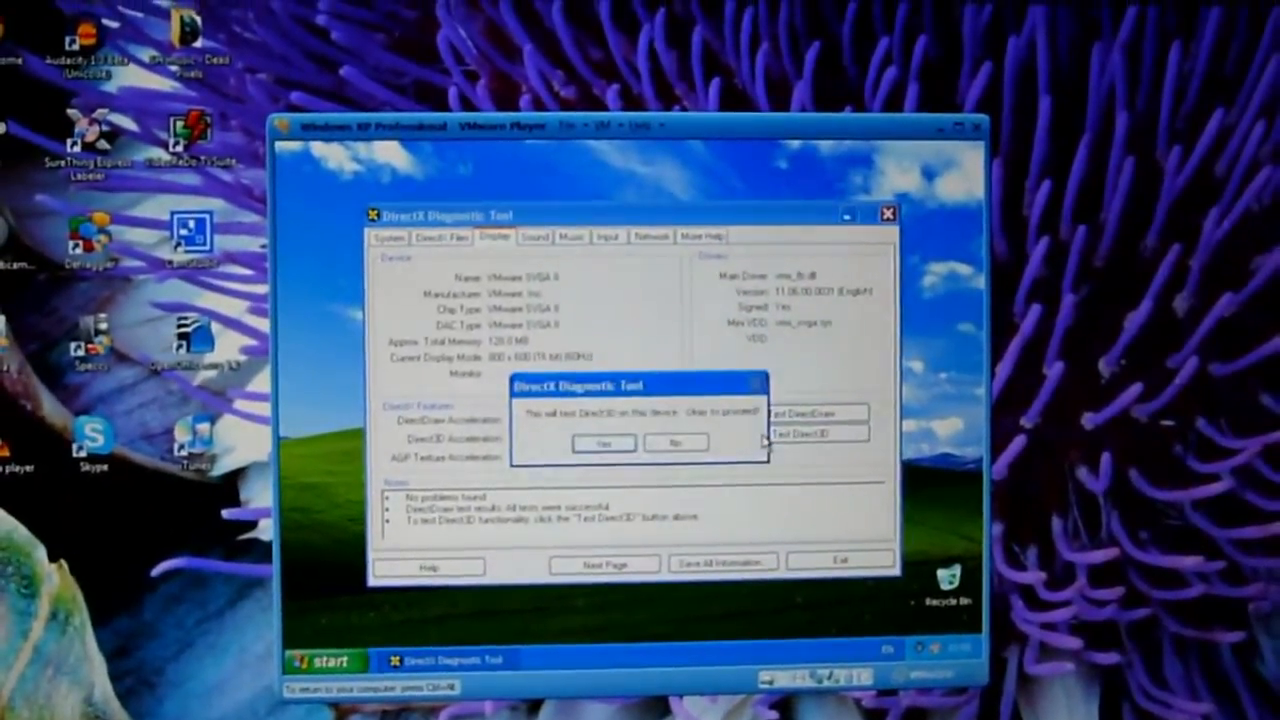
{"action": "left_click", "coordinate": [604, 442]}
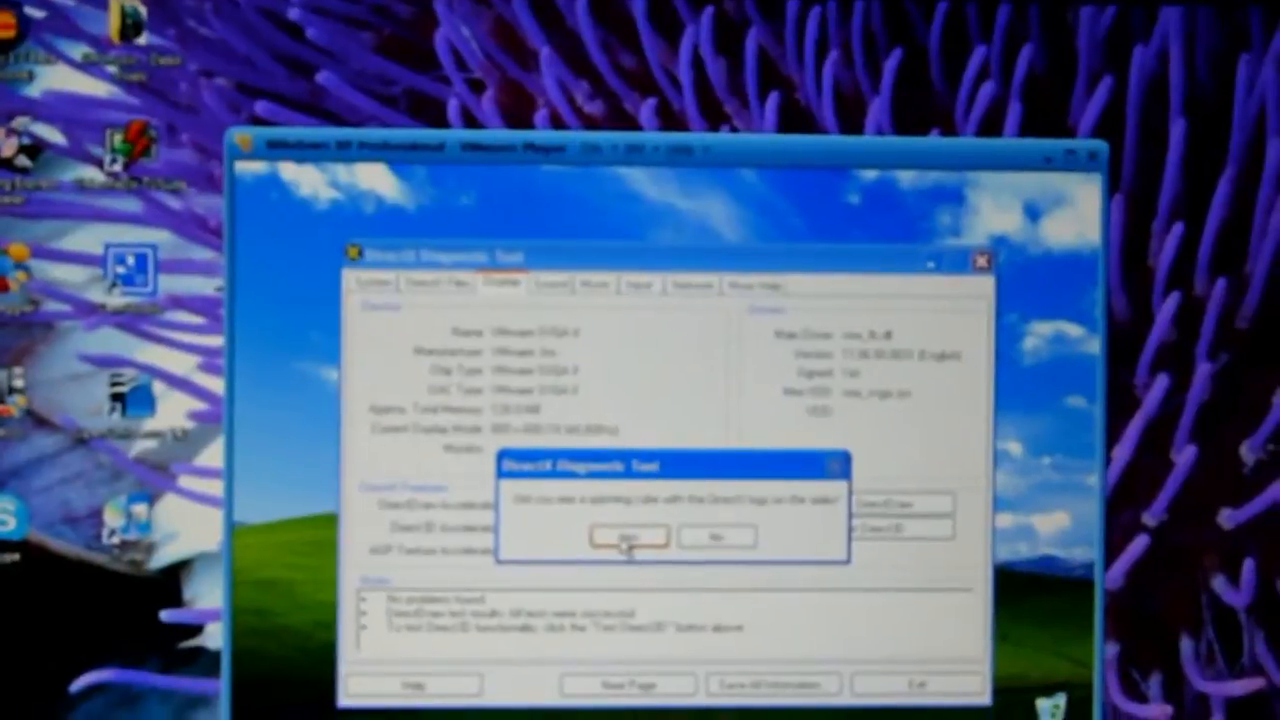
{"action": "left_click", "coordinate": [624, 536]}
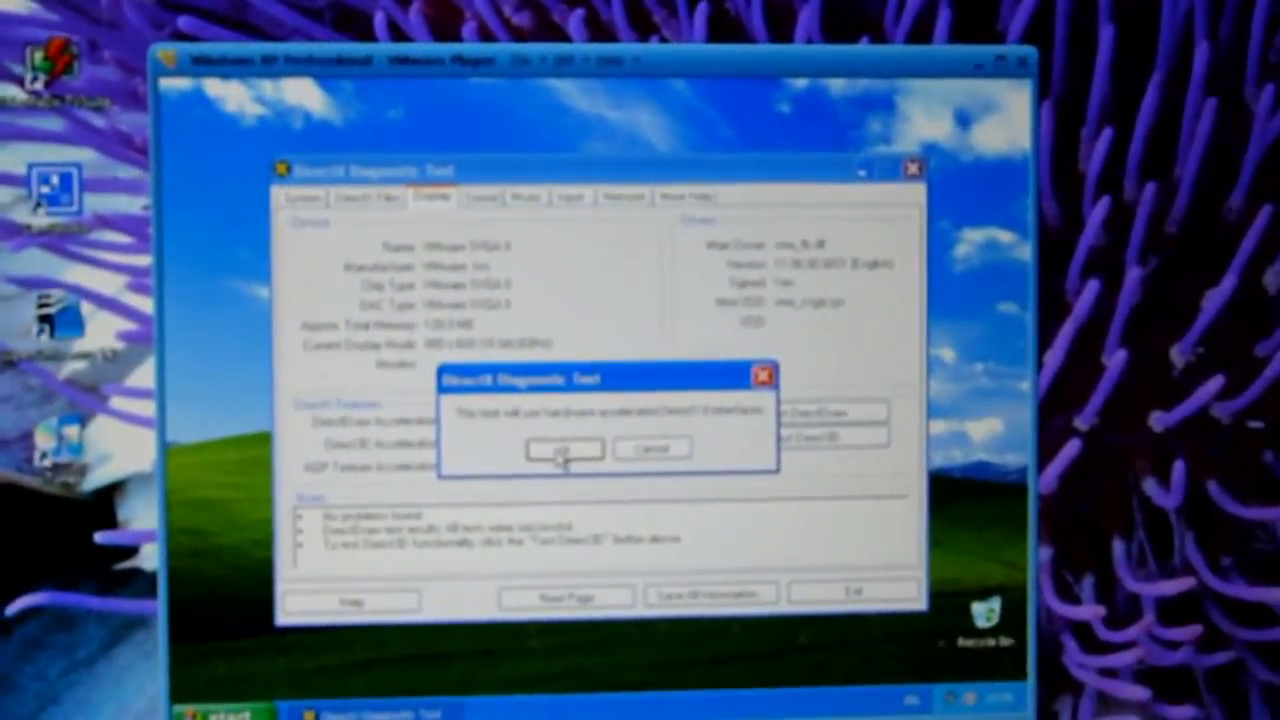
{"action": "left_click", "coordinate": [560, 448]}
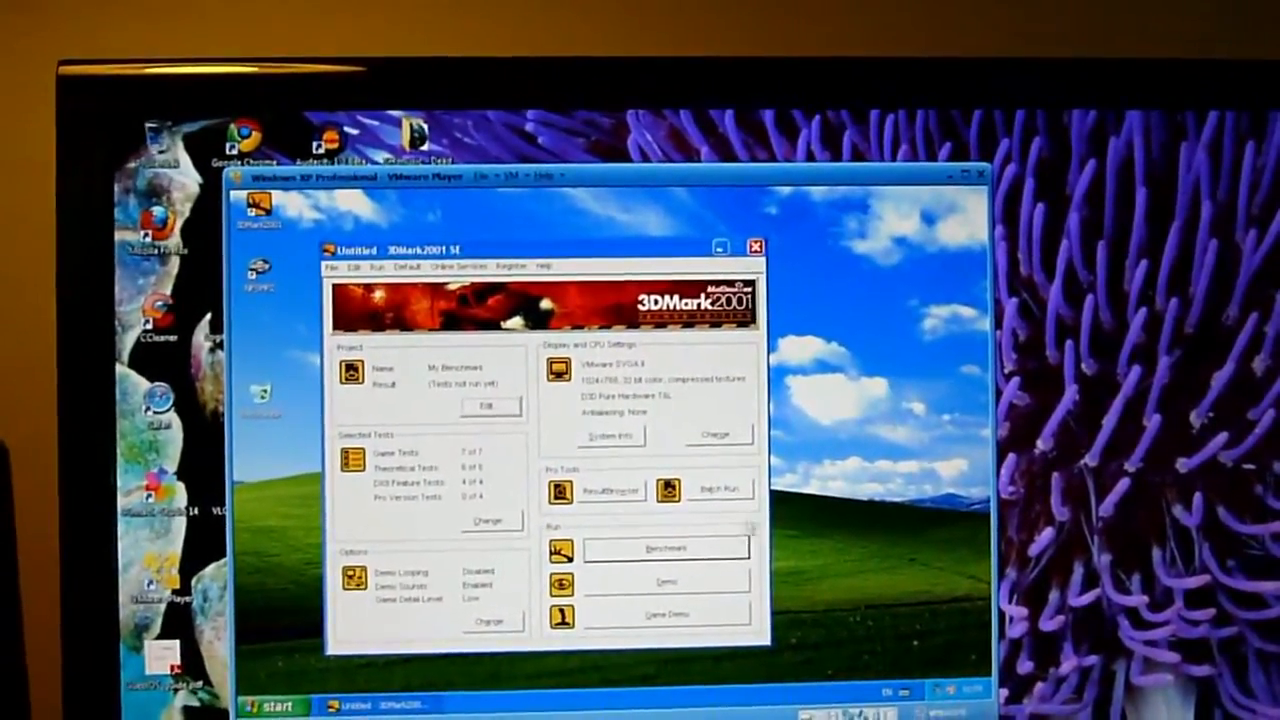
Start the 3DMark2001 SE demo and answer the recommended demo settings question
{"action": "left_click", "coordinate": [666, 580]}
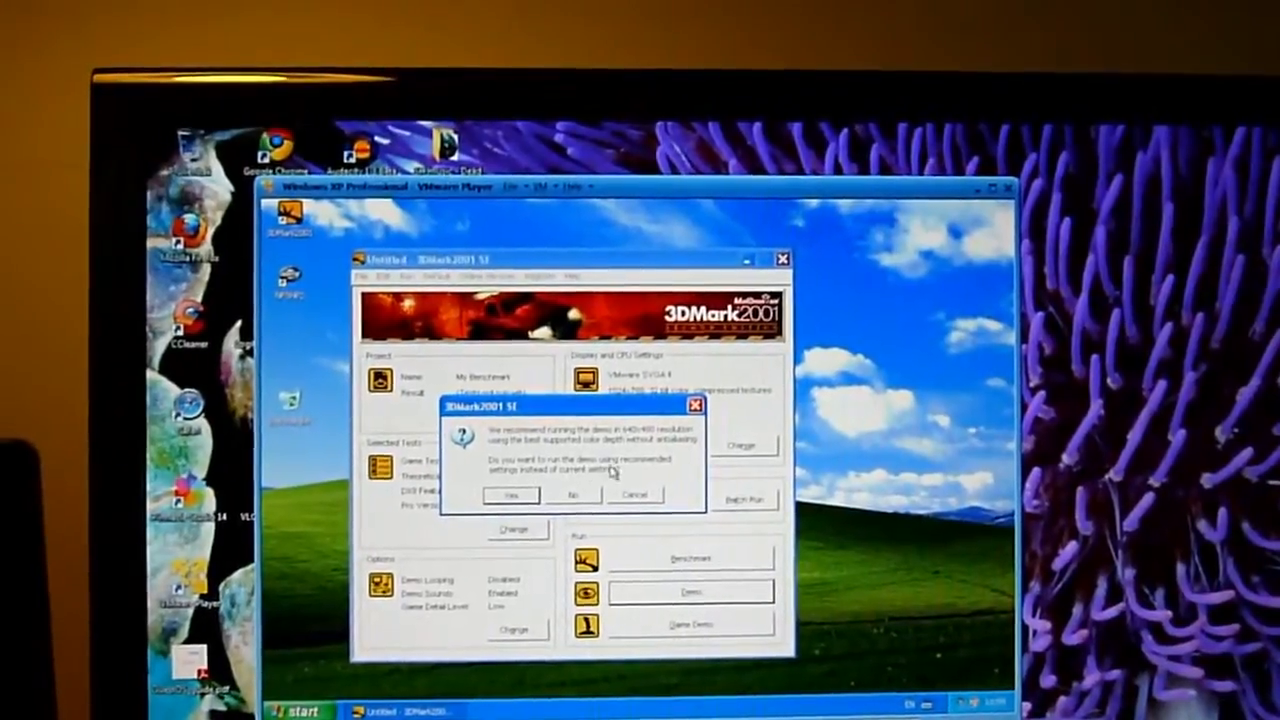
{"action": "left_click", "coordinate": [510, 496]}
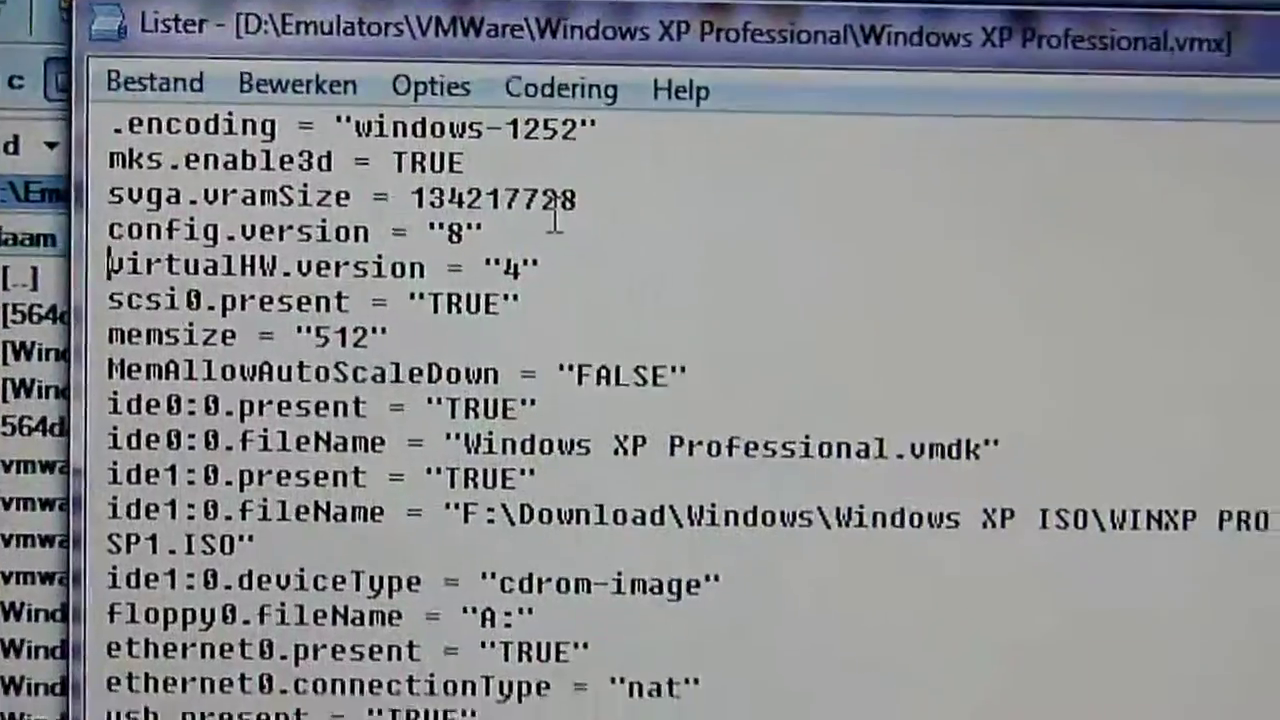
Scroll the .vmx file to its end past mks.enable3d = TRUE, down to vmotion.checkpointFBSize 134217728
{"action": "scroll", "scroll_direction": "down", "scroll_amount": 3}
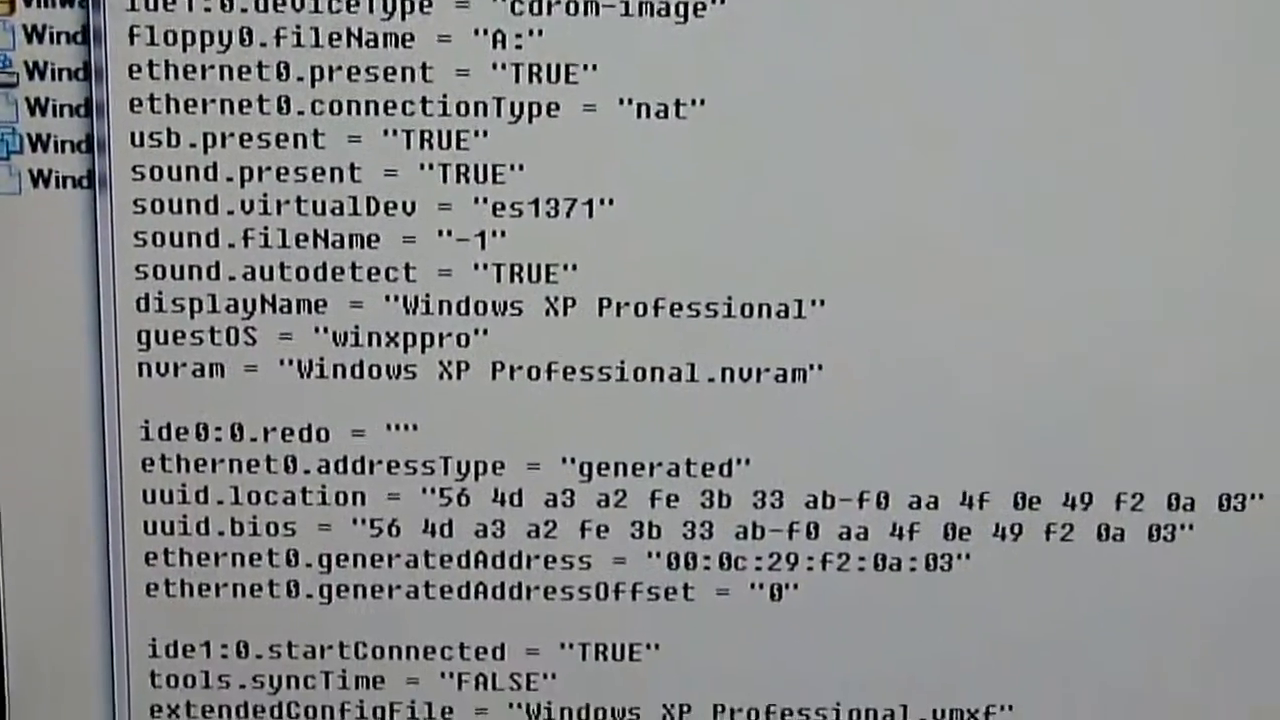
{"action": "scroll", "scroll_direction": "down", "scroll_amount": 3}
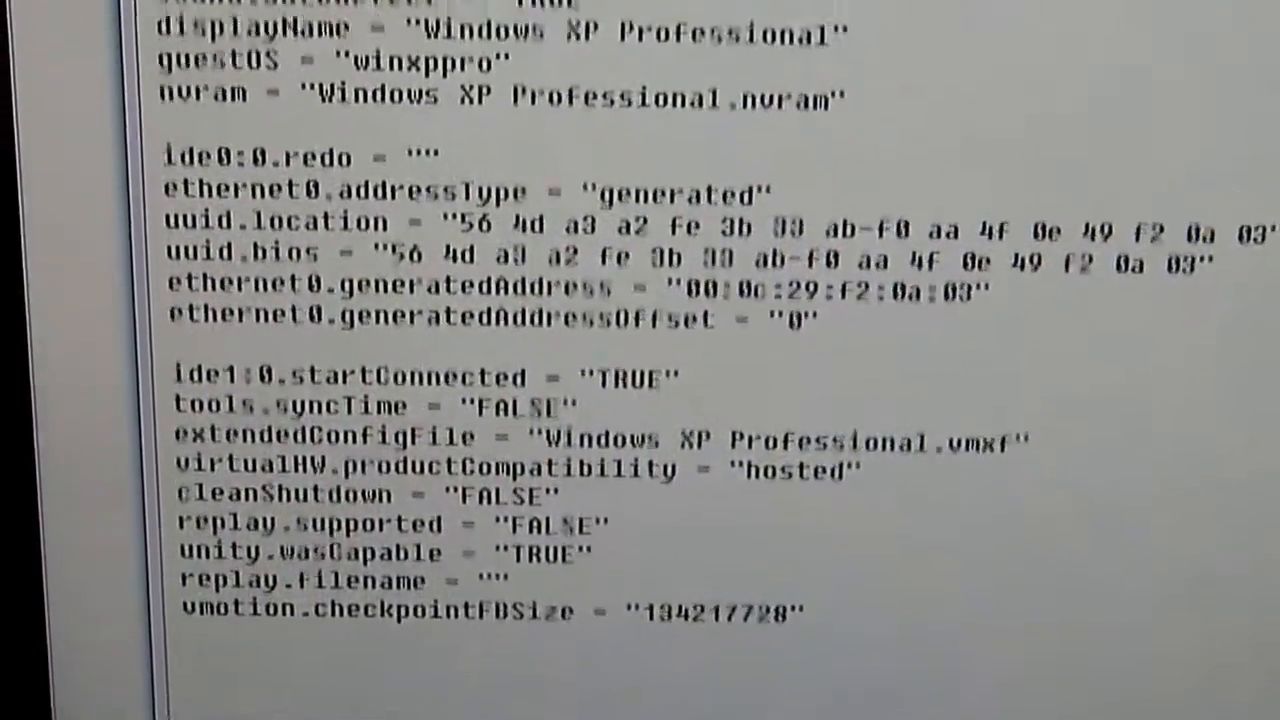